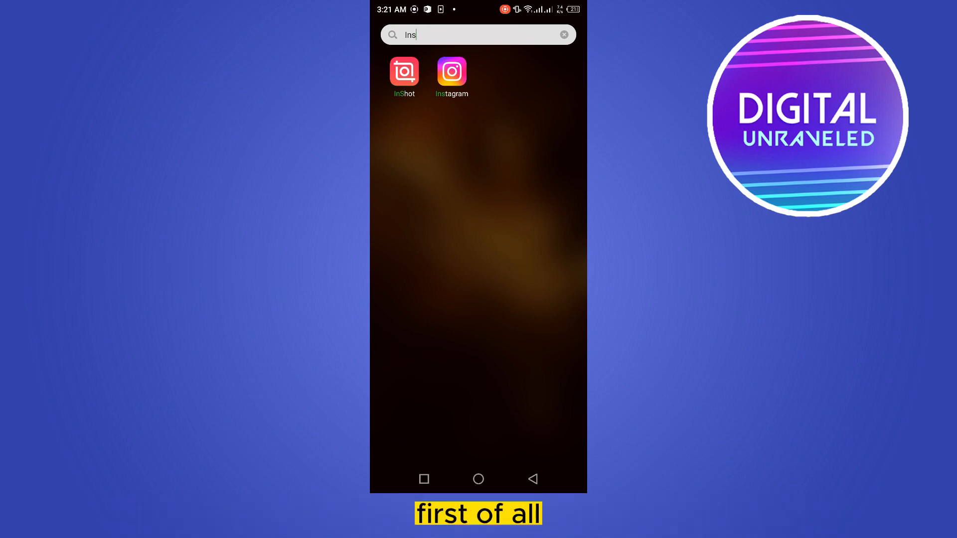
Step: View Instagram's App info and check the Play Store for updates
left_click(452, 71)
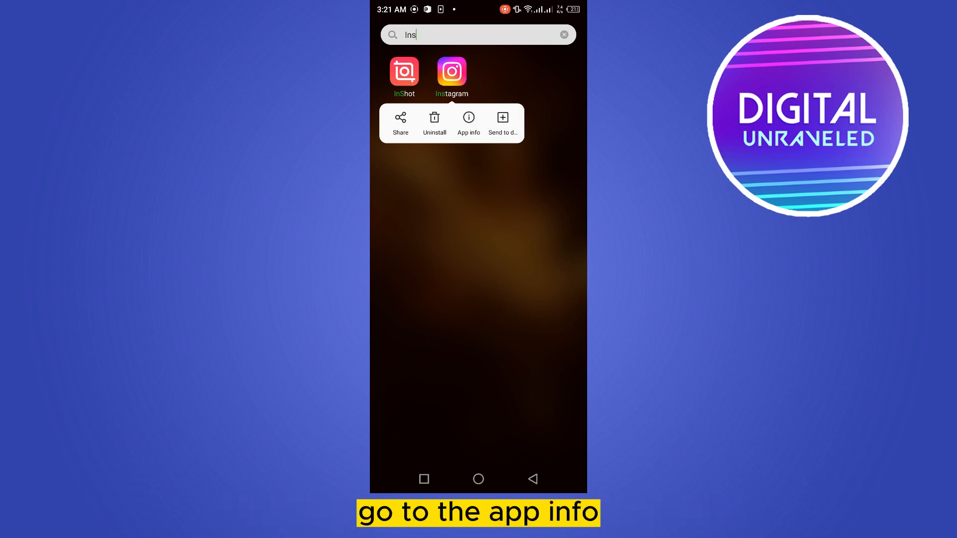
left_click(469, 122)
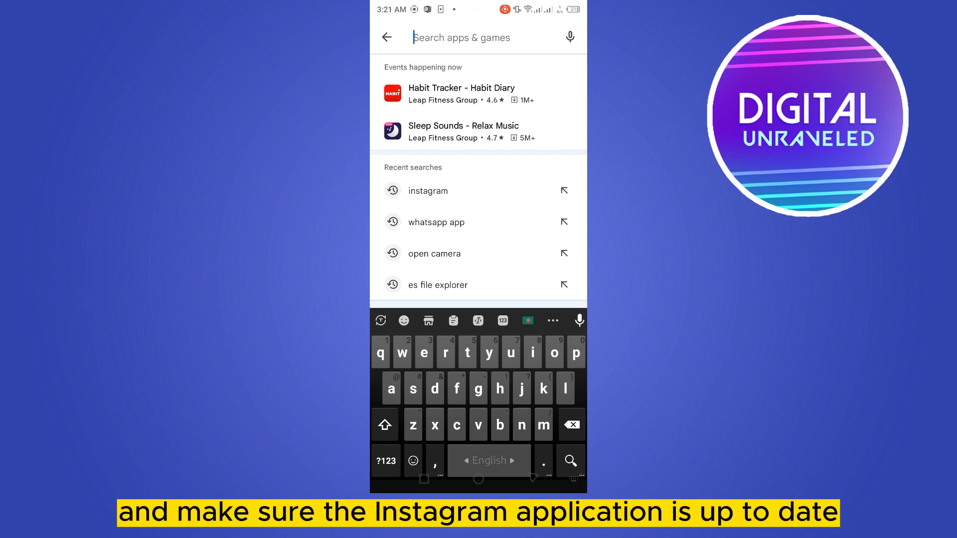
left_click(427, 191)
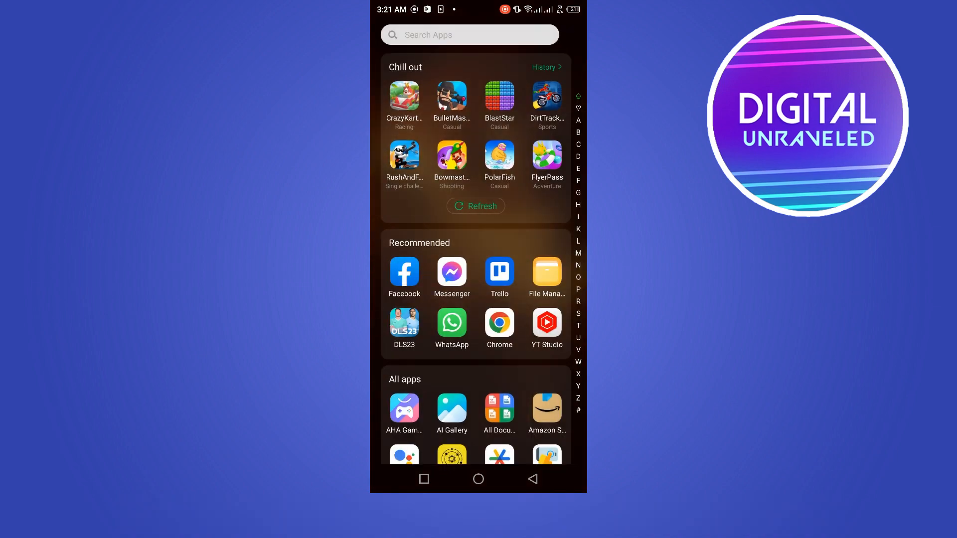
Step: Search the launcher for 'Ins' and launch Instagram to its home feed
type("Ins")
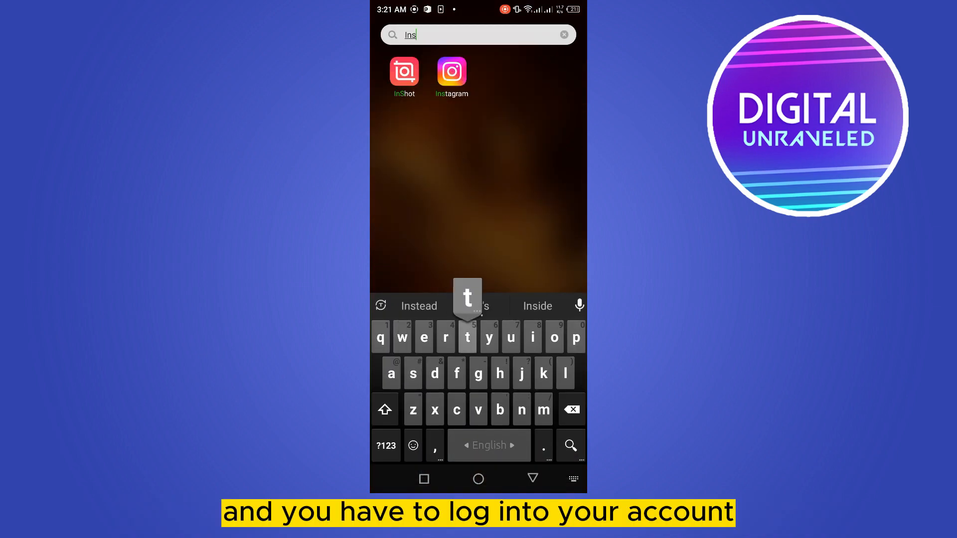
left_click(451, 71)
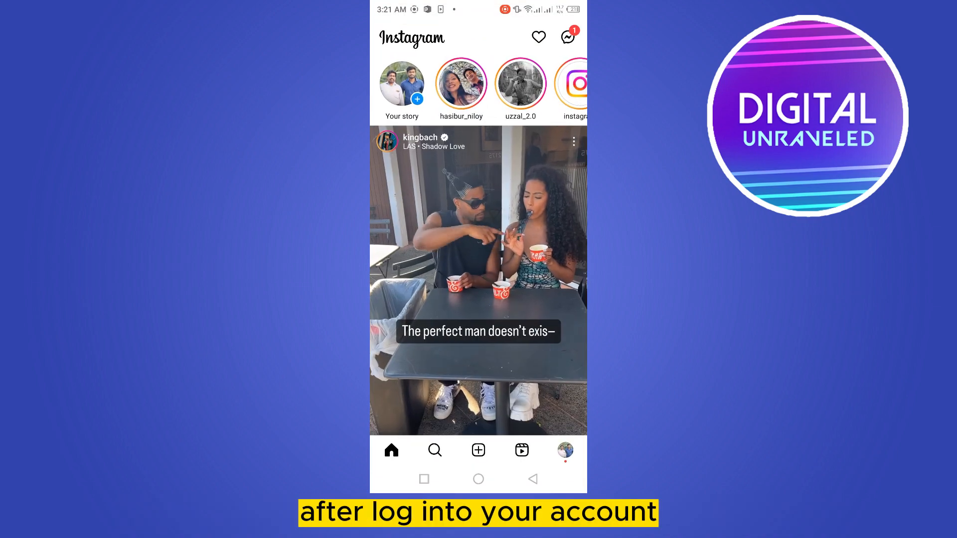
Step: Check the direct messages inbox twice for a broadcast channel option, then go to your profile
left_click(567, 37)
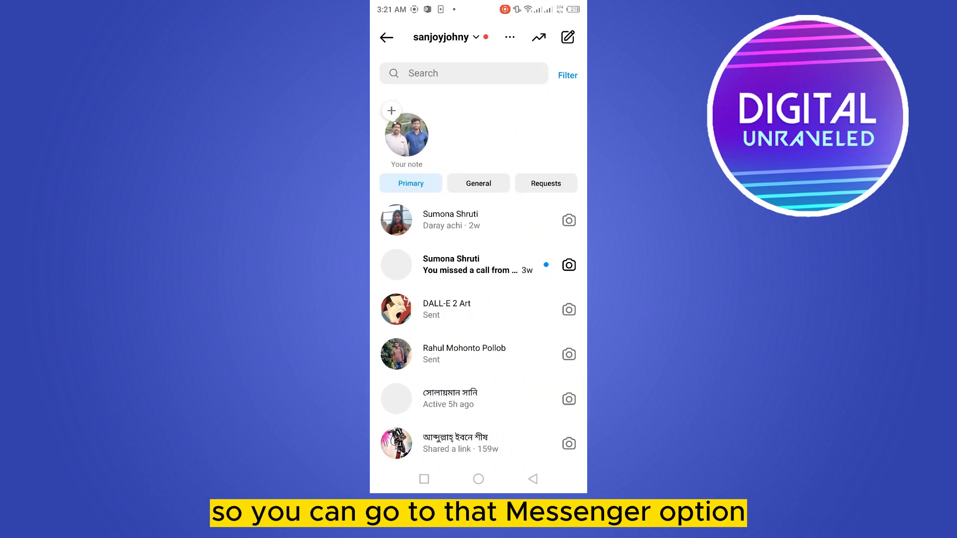
left_click(386, 37)
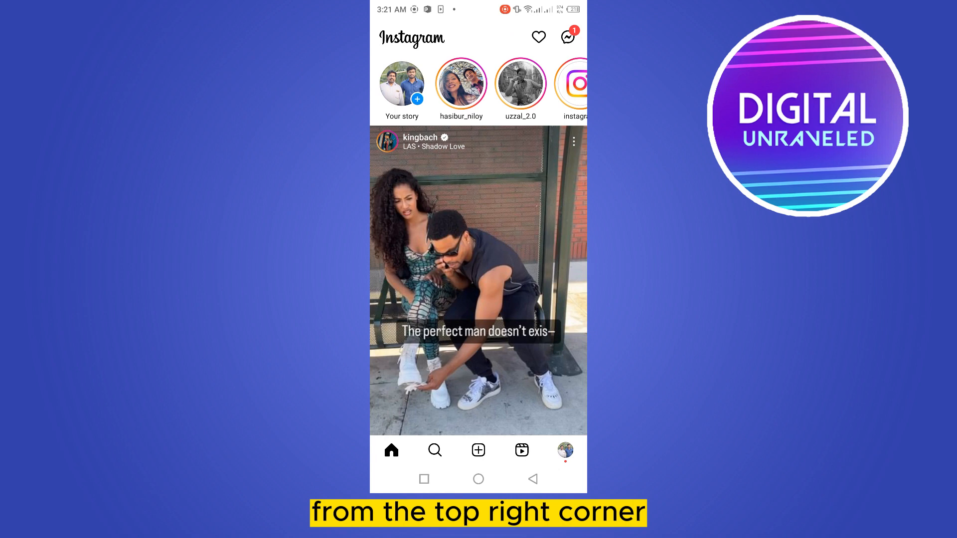
left_click(569, 37)
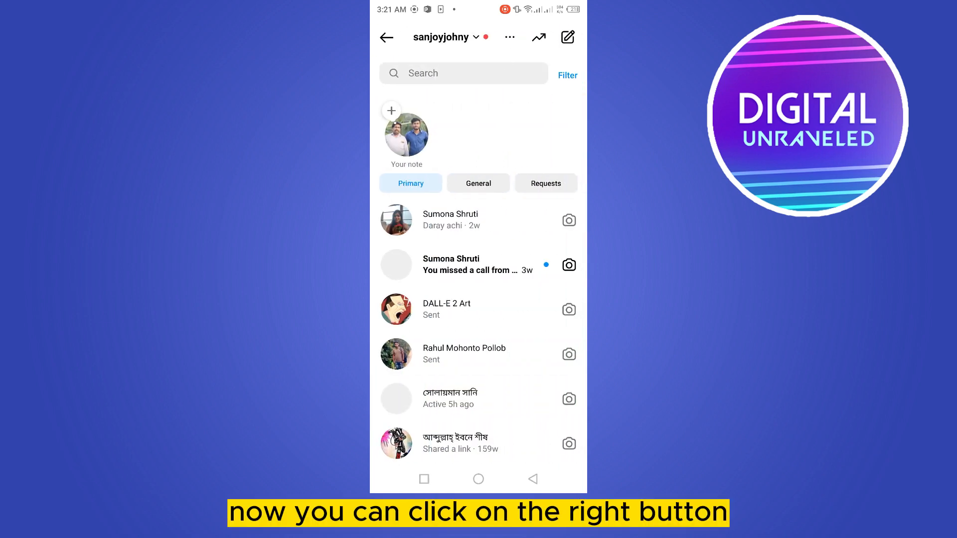
left_click(568, 37)
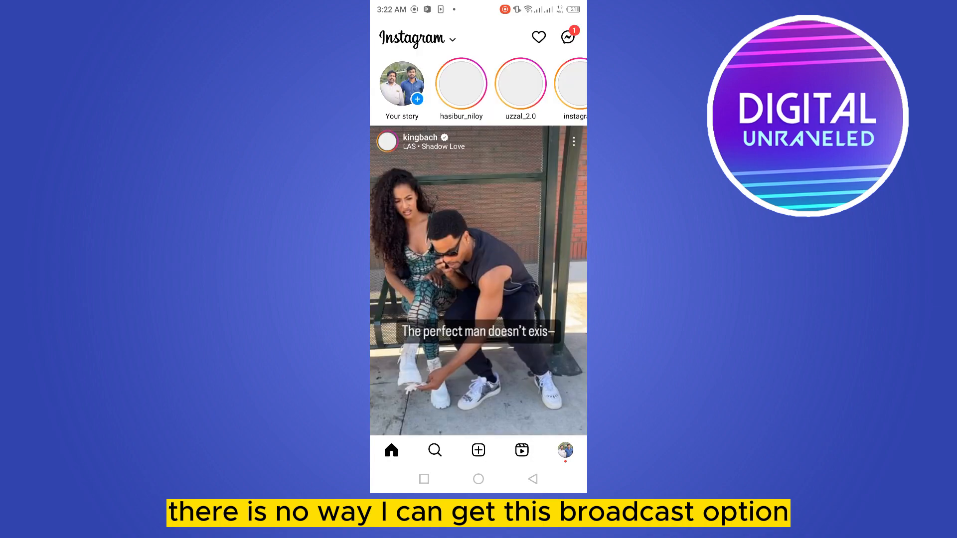
left_click(565, 450)
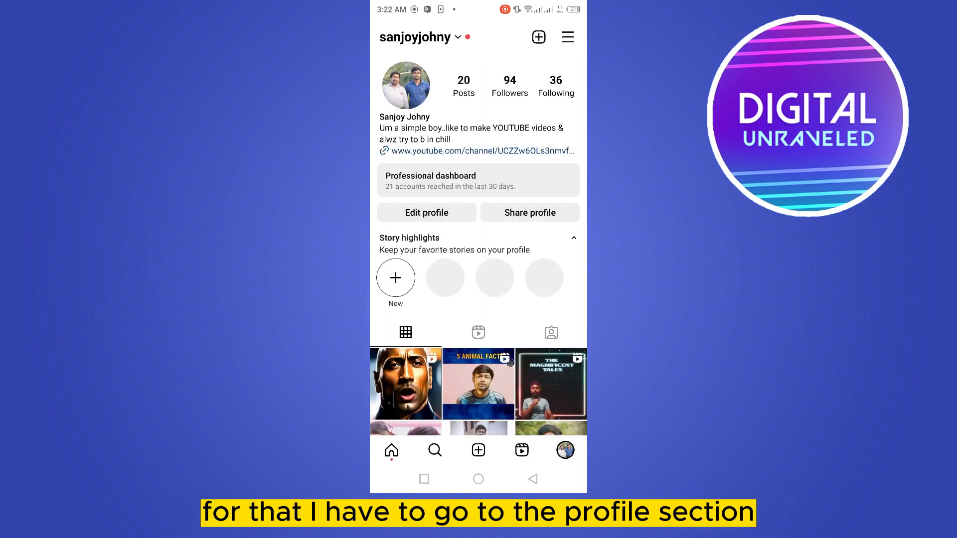
Step: Reach the help and support section at the bottom of Settings and privacy
left_click(567, 37)
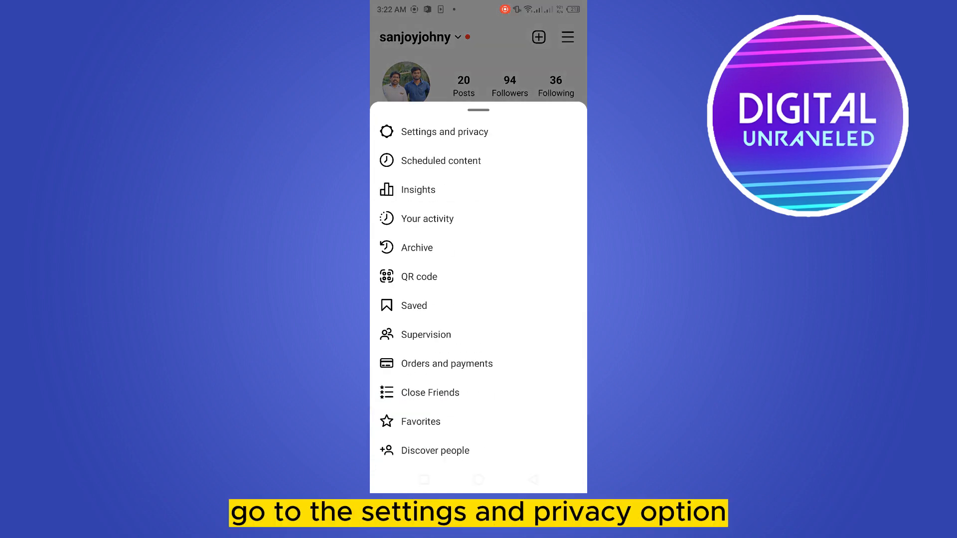
left_click(444, 132)
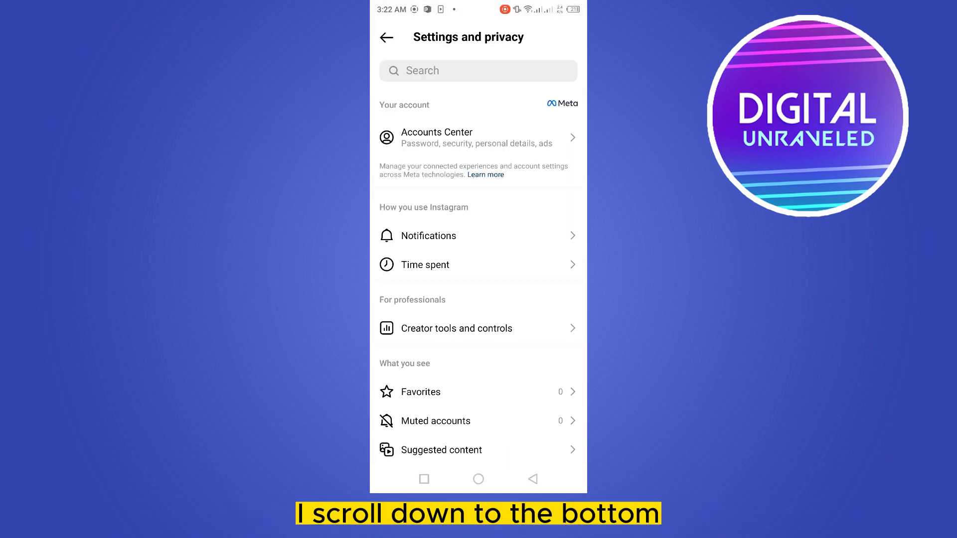
scroll("down", 3)
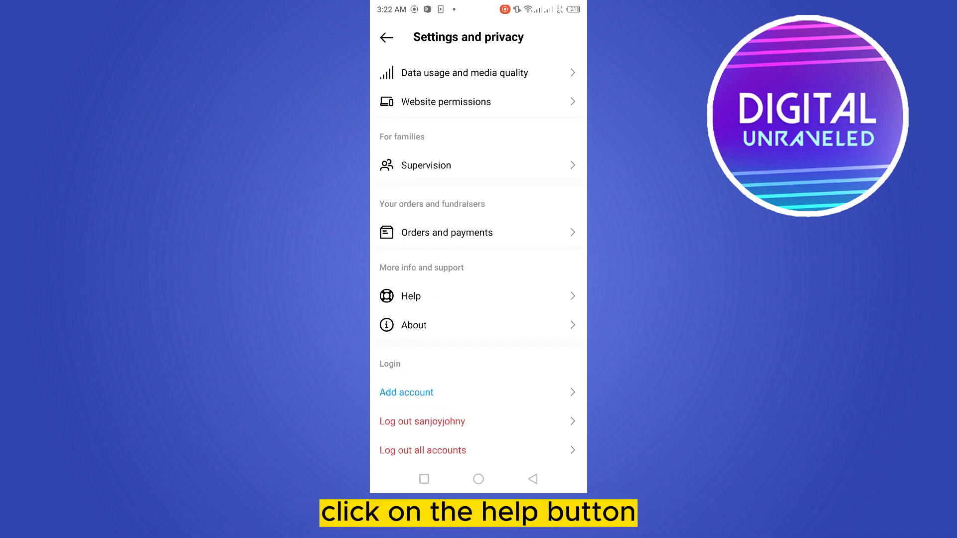
Step: Start a Report a Problem from Help with logs and diagnostics included
left_click(411, 297)
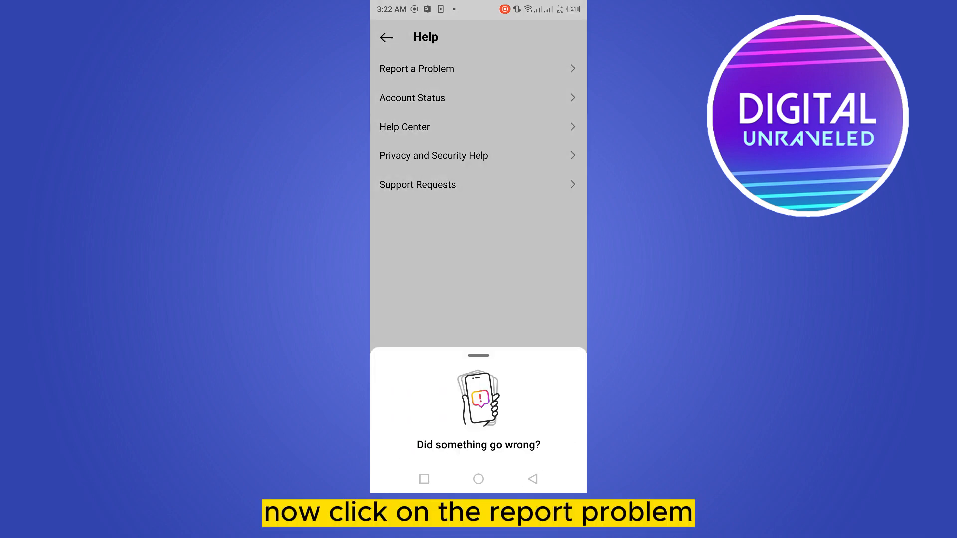
left_click(416, 69)
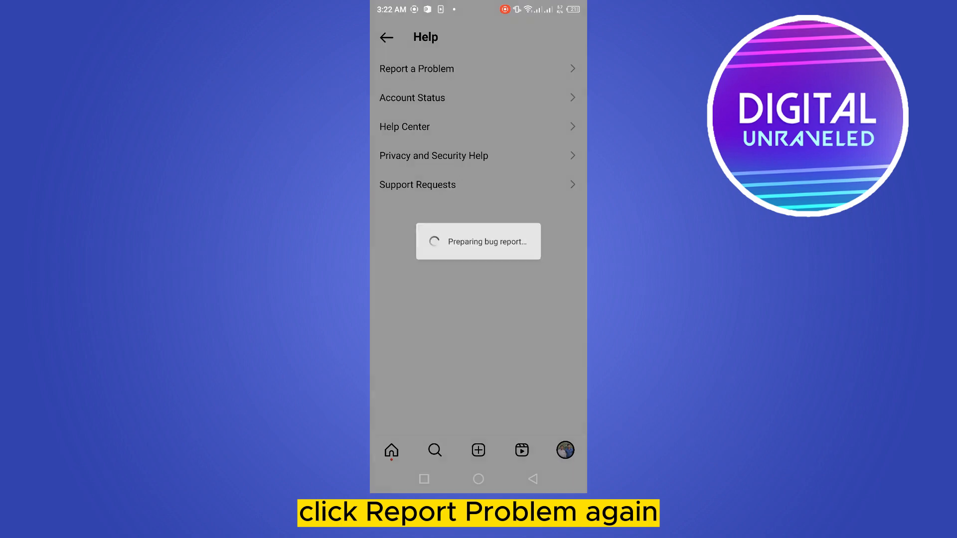
left_click(416, 69)
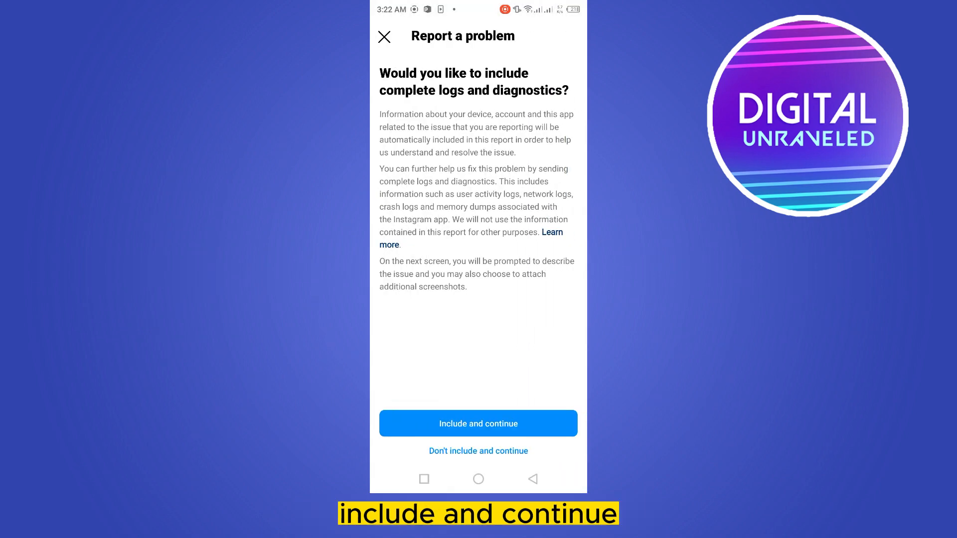
left_click(478, 423)
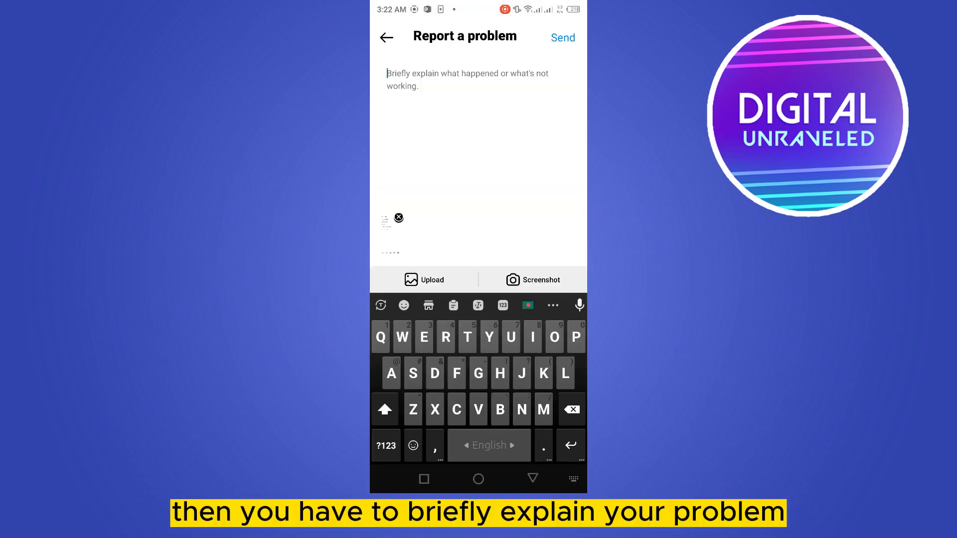